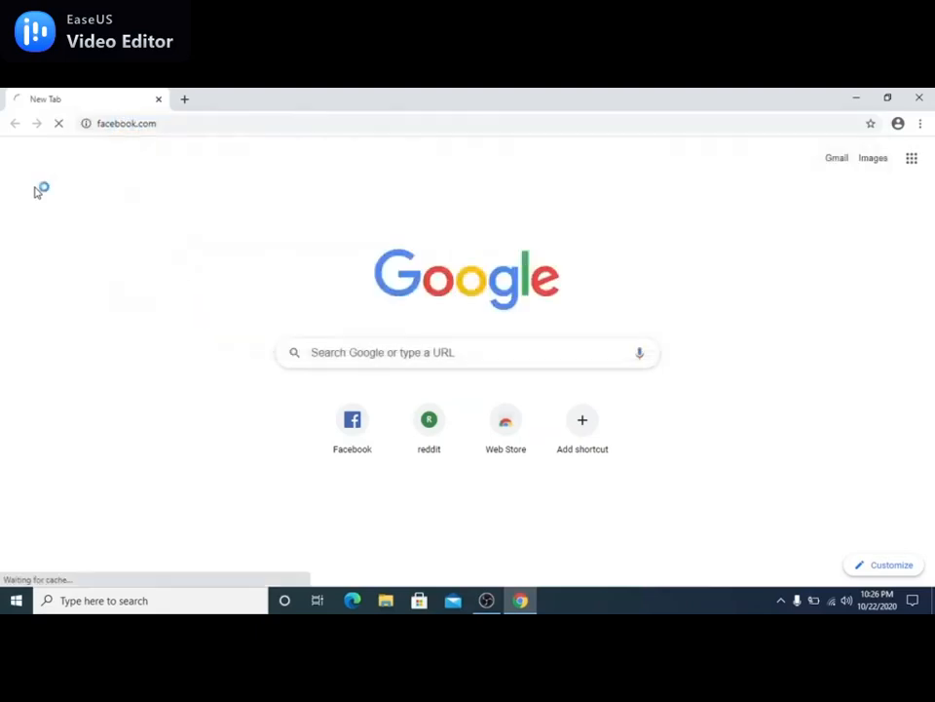
Load facebook.com in Chrome, then search Windows for the cmd app.
{"action": "left_click", "coordinate": [351, 419]}
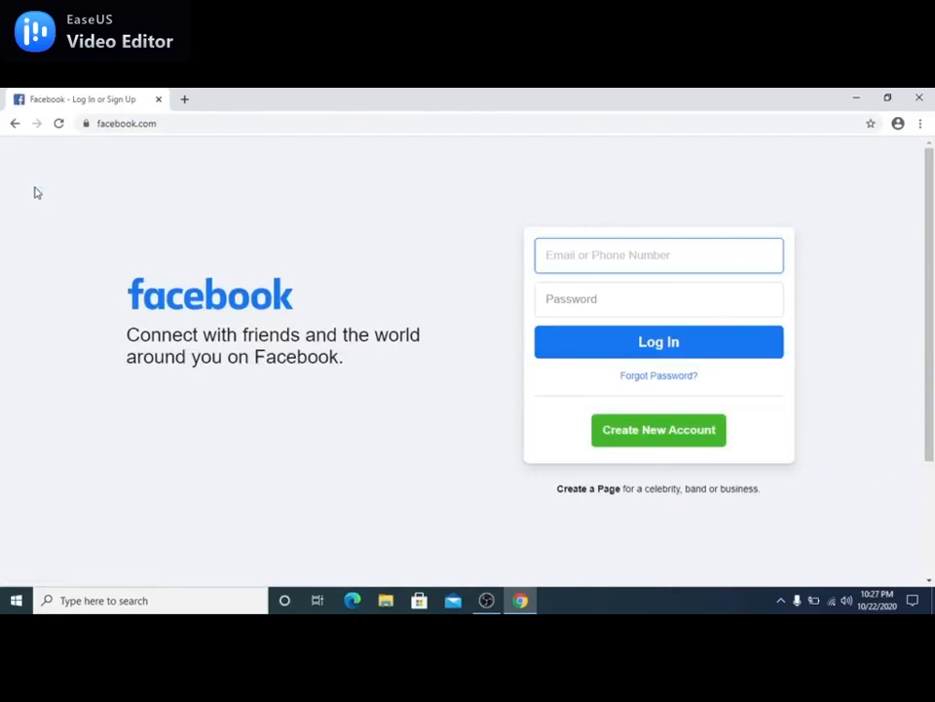
{"action": "left_click", "coordinate": [659, 254]}
{"action": "type", "text": "cmd"}
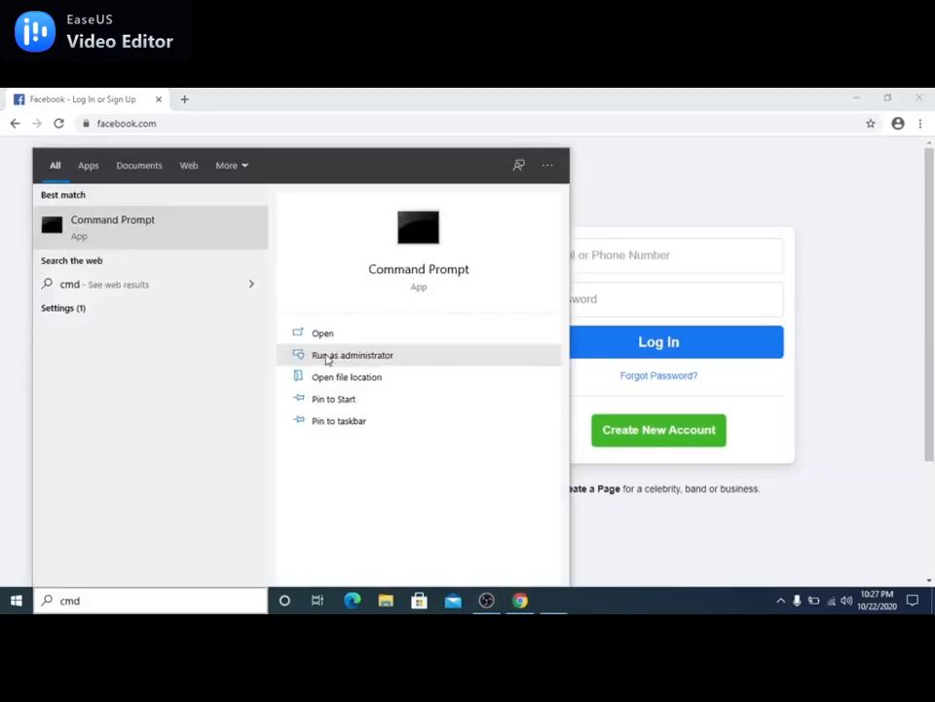
Launch Command Prompt with Run as administrator.
{"action": "left_click", "coordinate": [349, 355]}
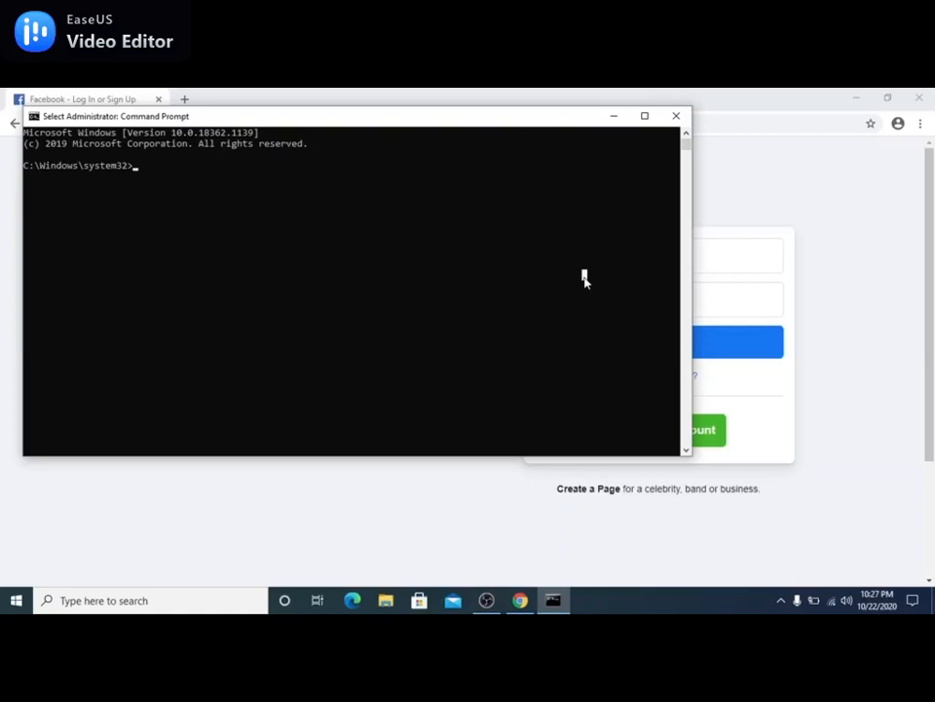
Change directory to drivers\etc and open the hosts file with 'notepad hosts'.
{"action": "type", "text": "cd dri"}
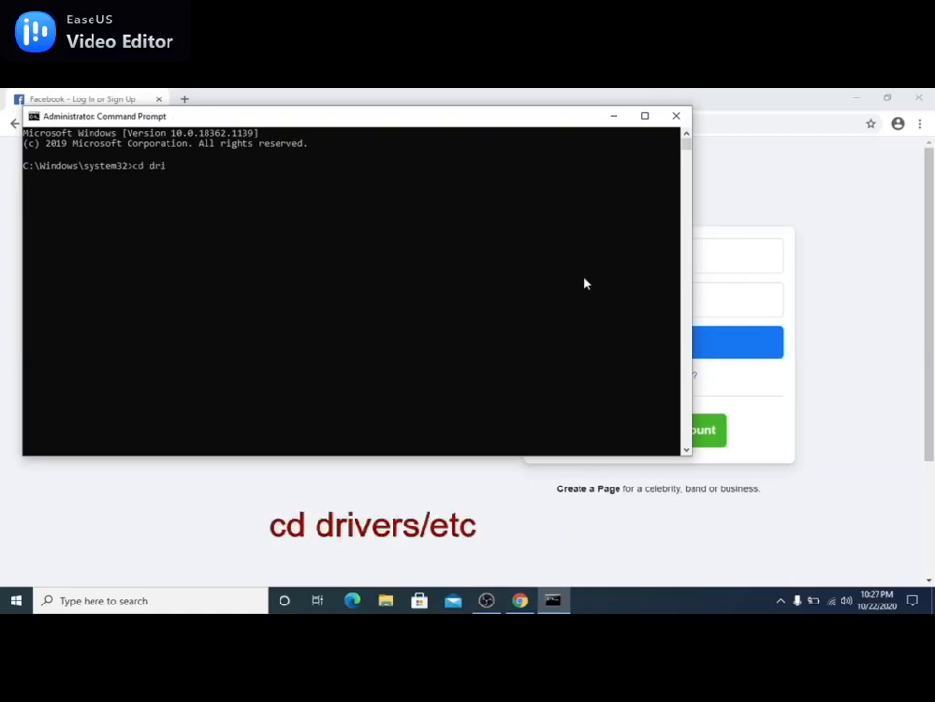
{"action": "type", "text": "vers/etc"}
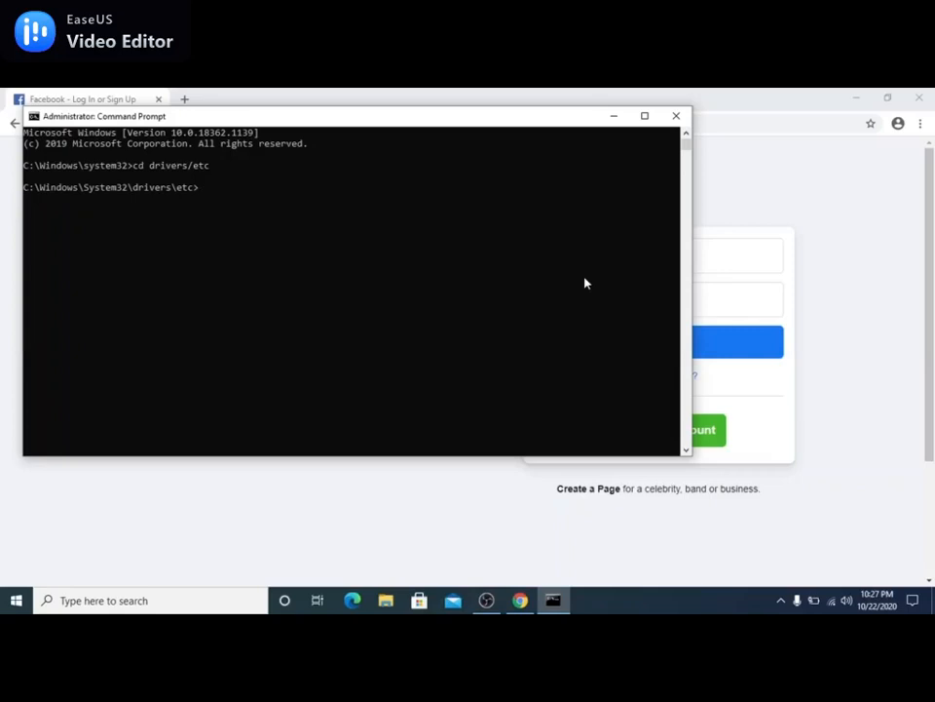
{"action": "type", "text": "notepad hosts"}
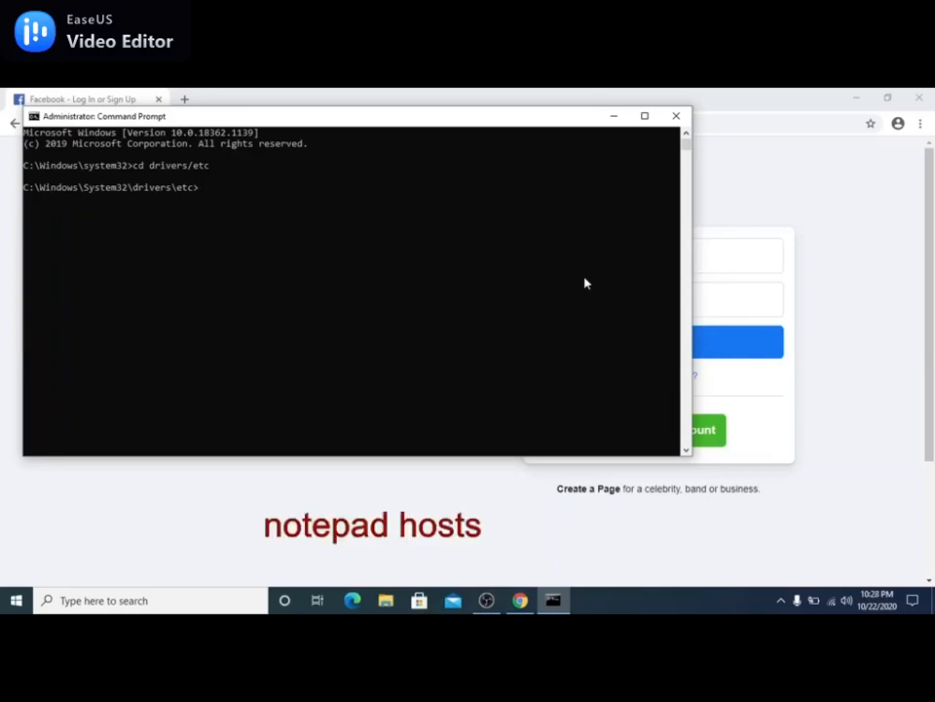
{"action": "type", "text": "notepad hosts"}
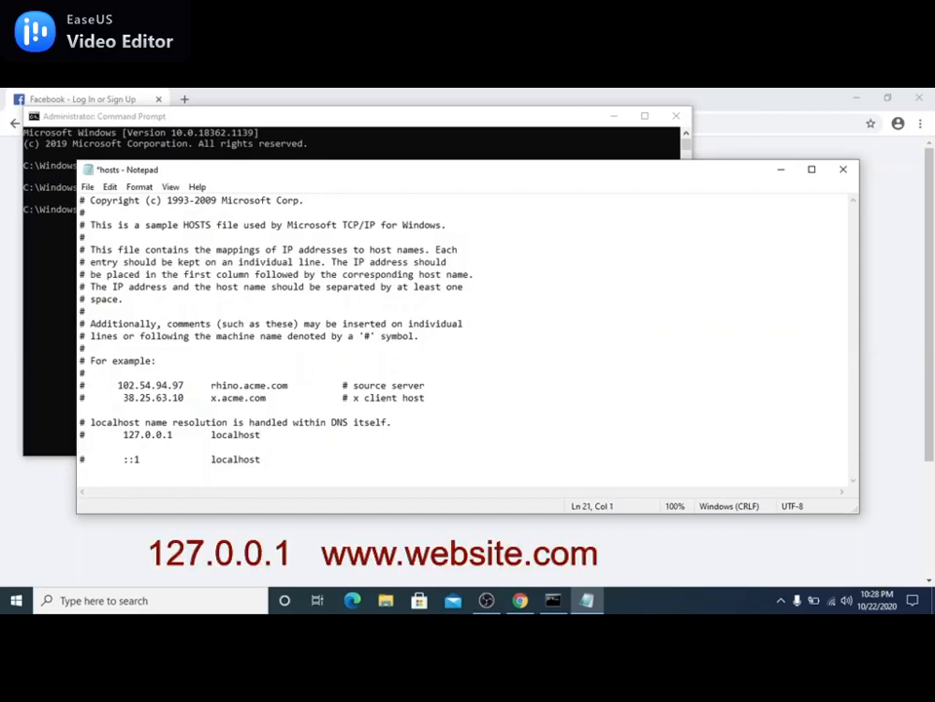
{"action": "type", "text": "127.0.0.1"}
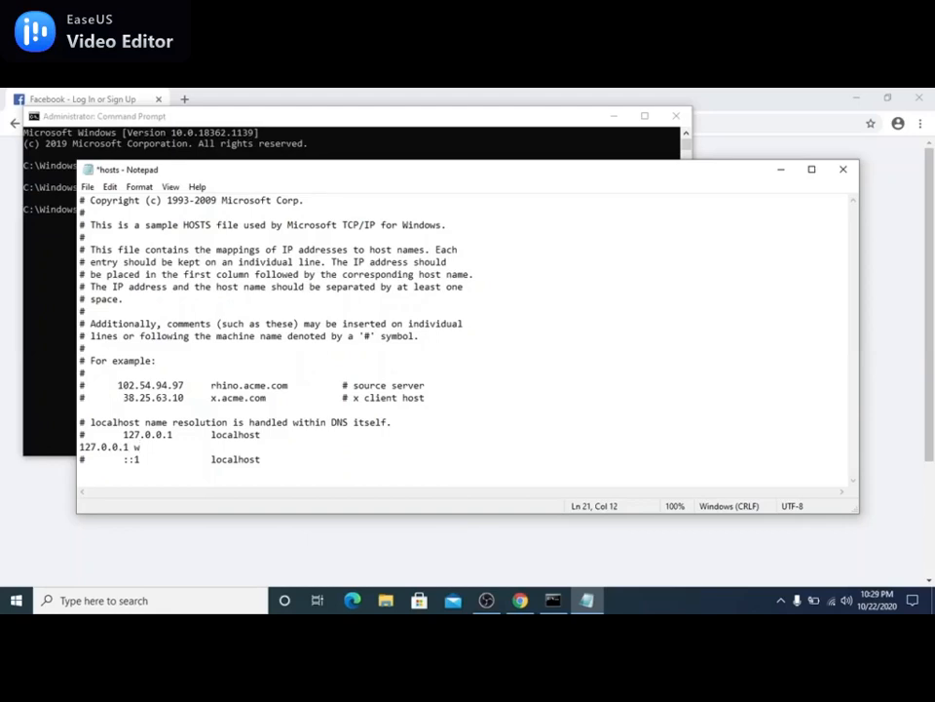
{"action": "type", "text": "www.face"}
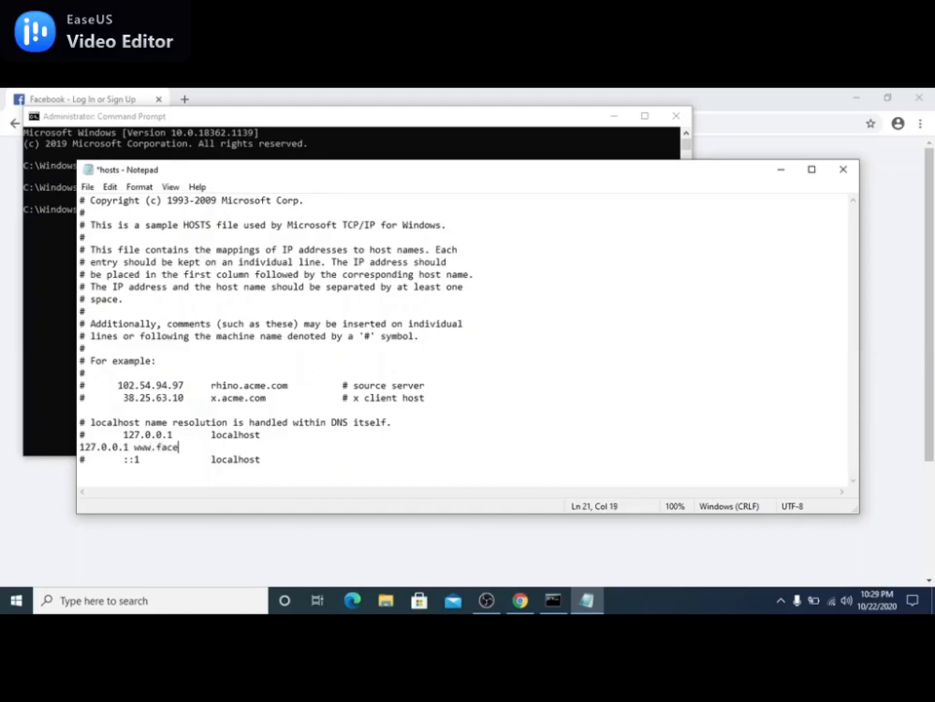
{"action": "type", "text": "book.com"}
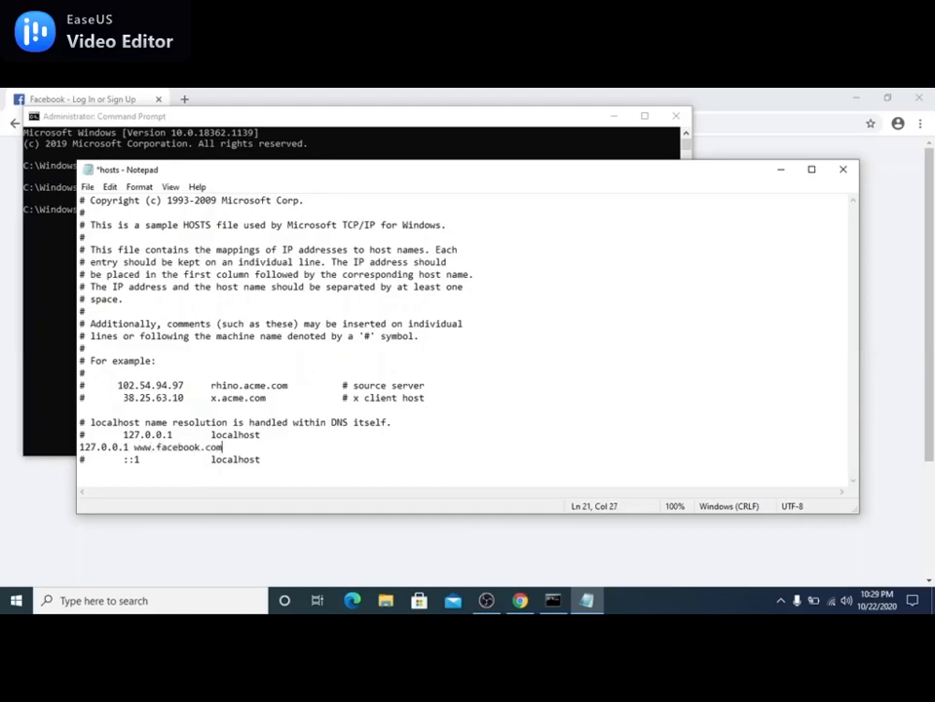
{"action": "key", "text": "ctrl+s"}
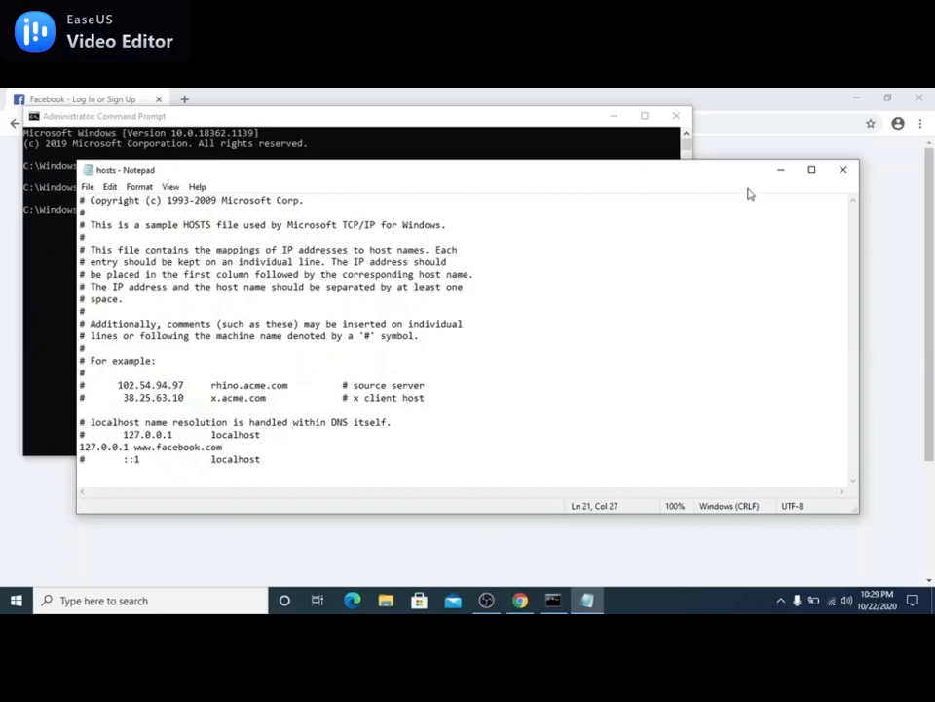
Close Notepad, the Command Prompt window and Chrome, leaving the desktop.
{"action": "left_click", "coordinate": [842, 172]}
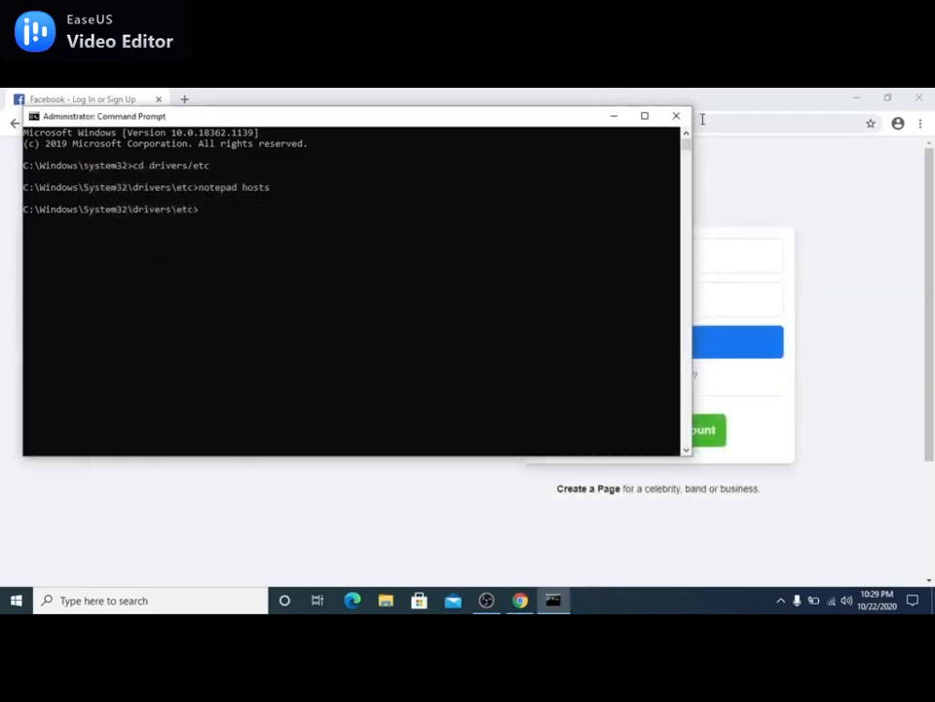
{"action": "left_click", "coordinate": [674, 115]}
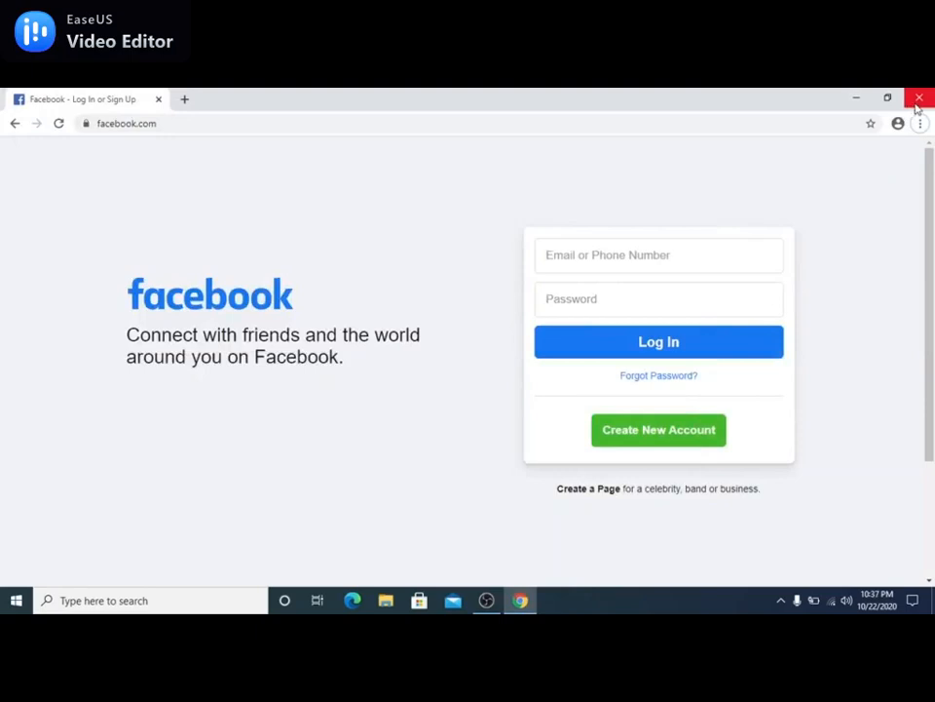
{"action": "left_click", "coordinate": [918, 97]}
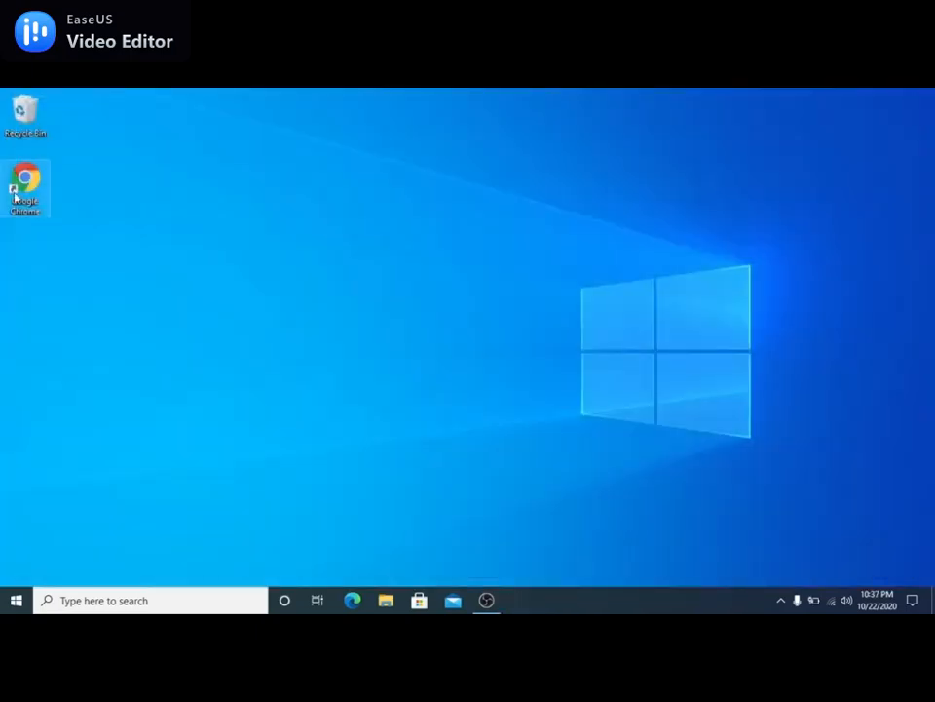